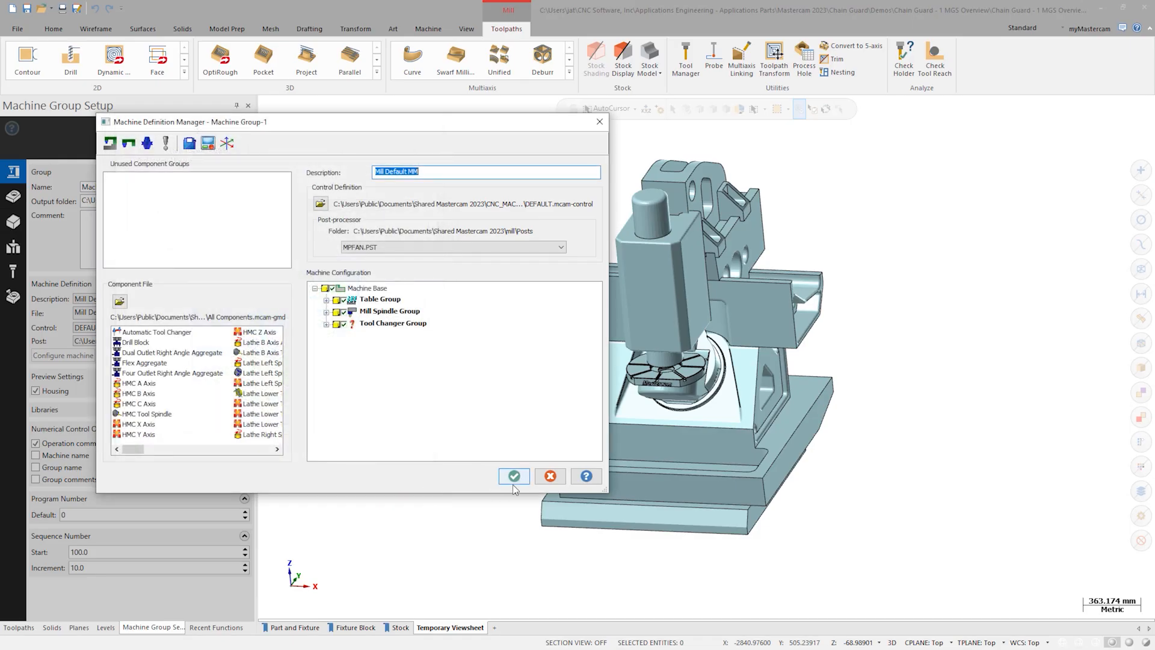
Accept the Mill Default MM machine definition with the MPFAN post and close its manager.
click(513, 475)
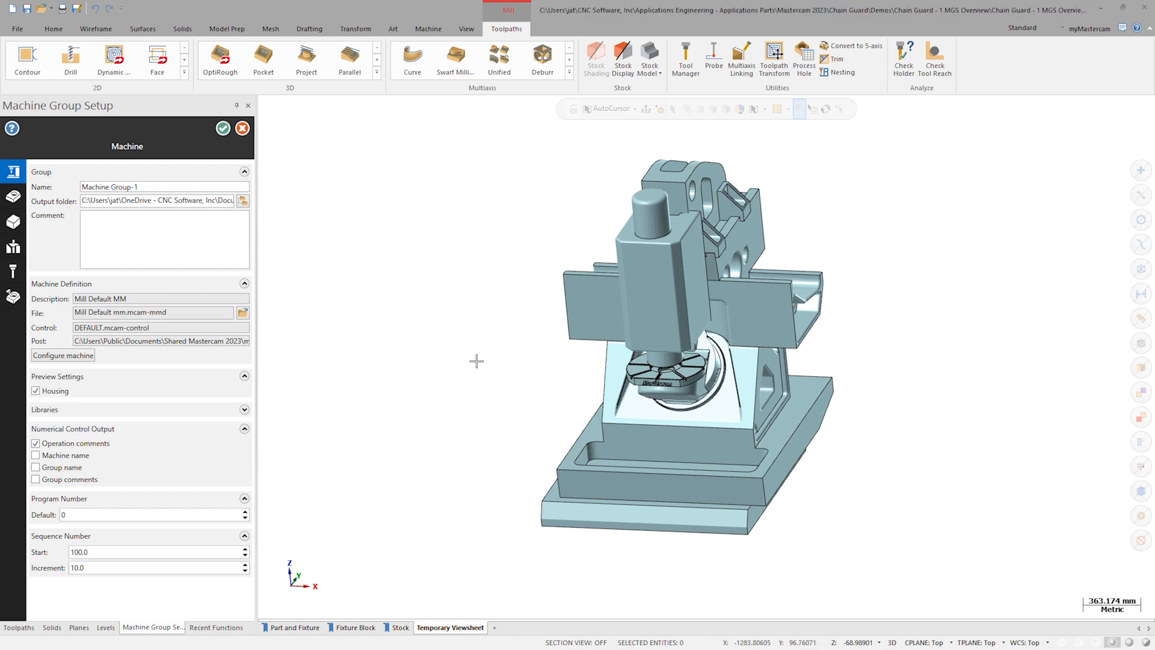
mouse_move(465, 355)
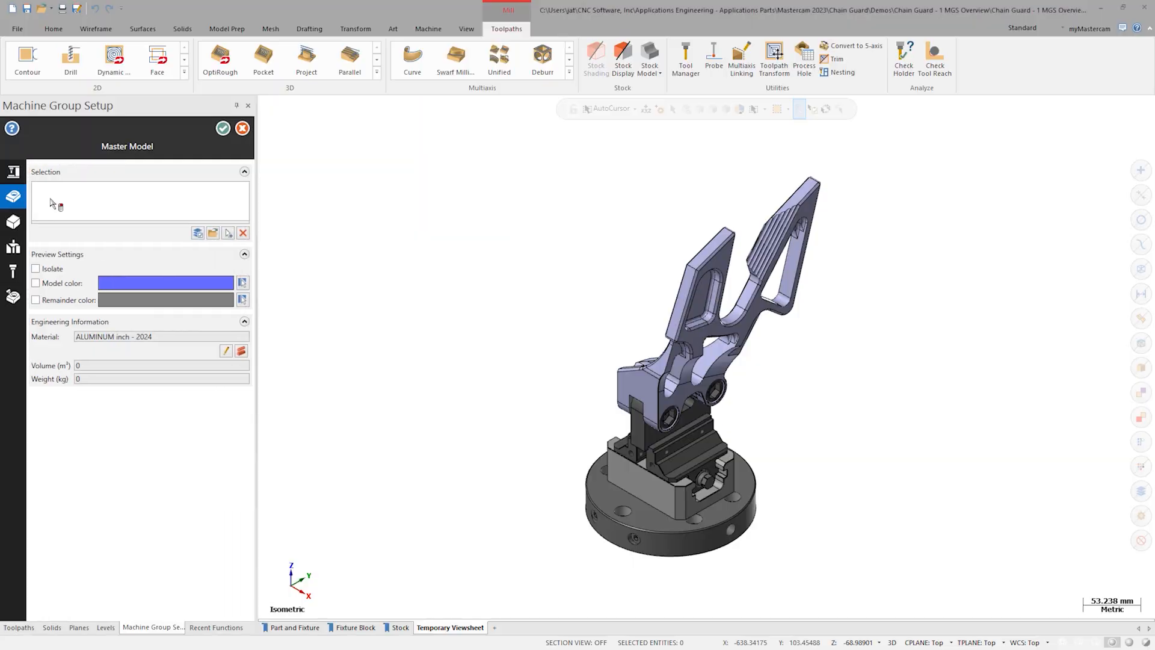
mouse_move(213, 234)
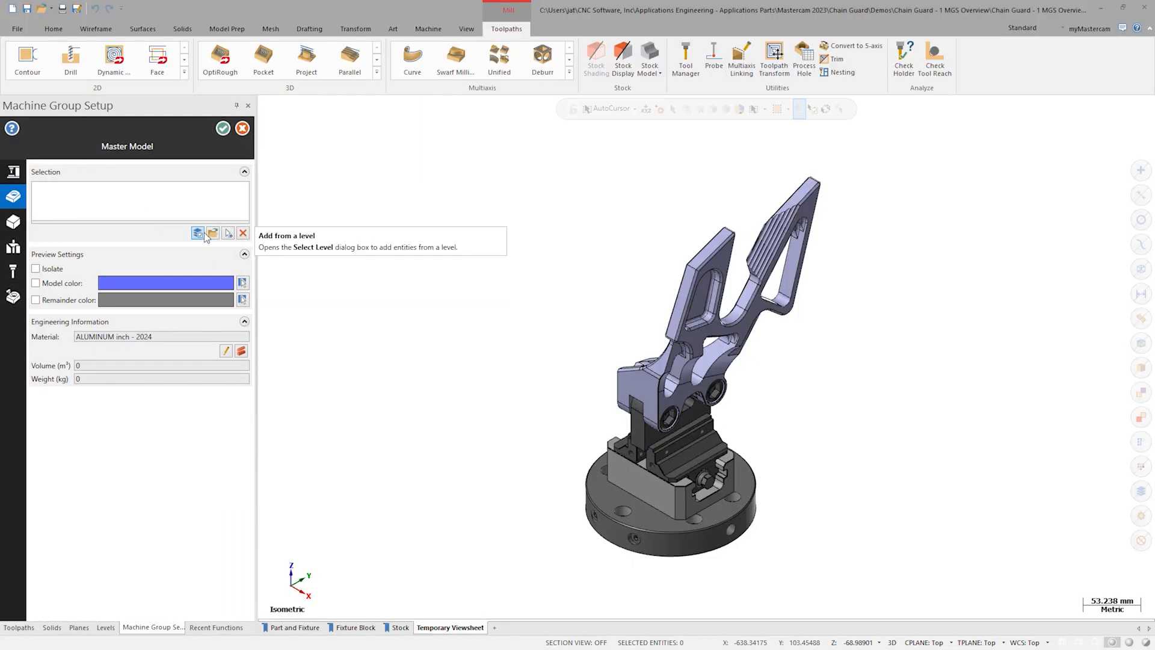
mouse_move(229, 234)
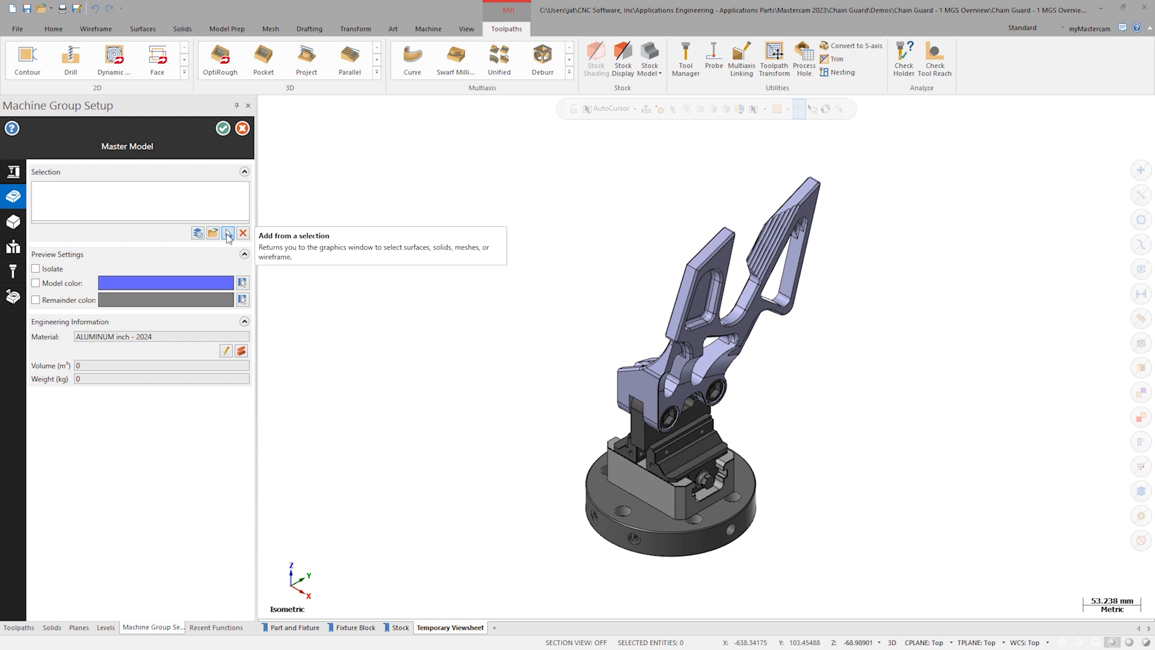
Add the chain guard solid as the Guard master model, in aluminum 2024 with calculated volume and weight.
click(228, 233)
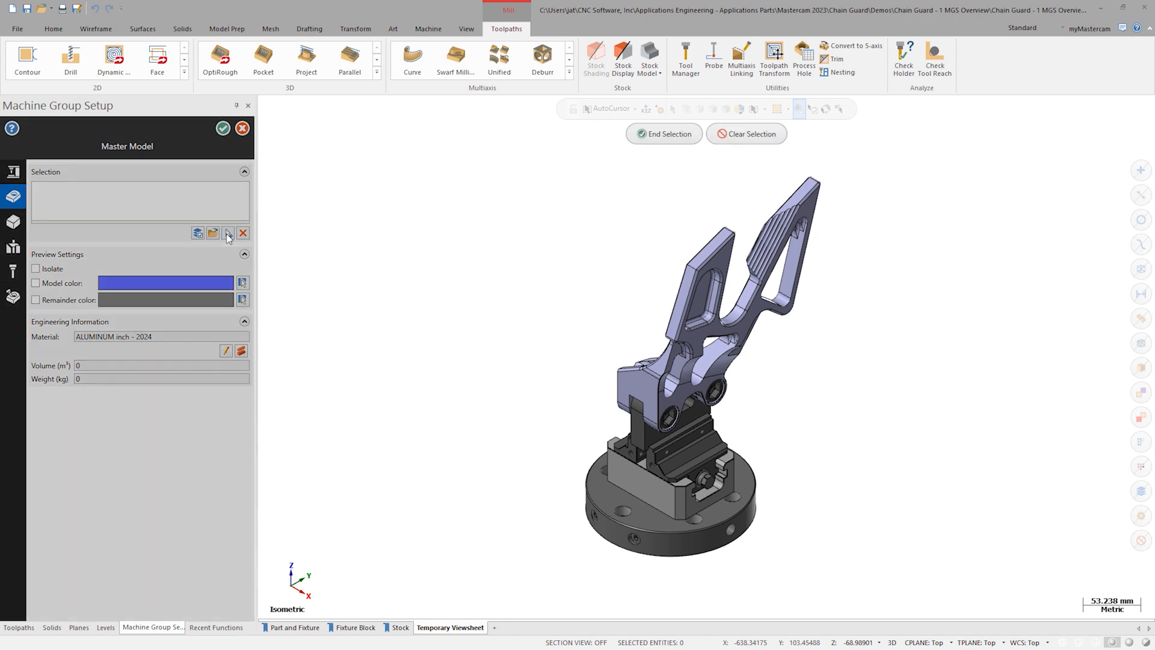
click(718, 303)
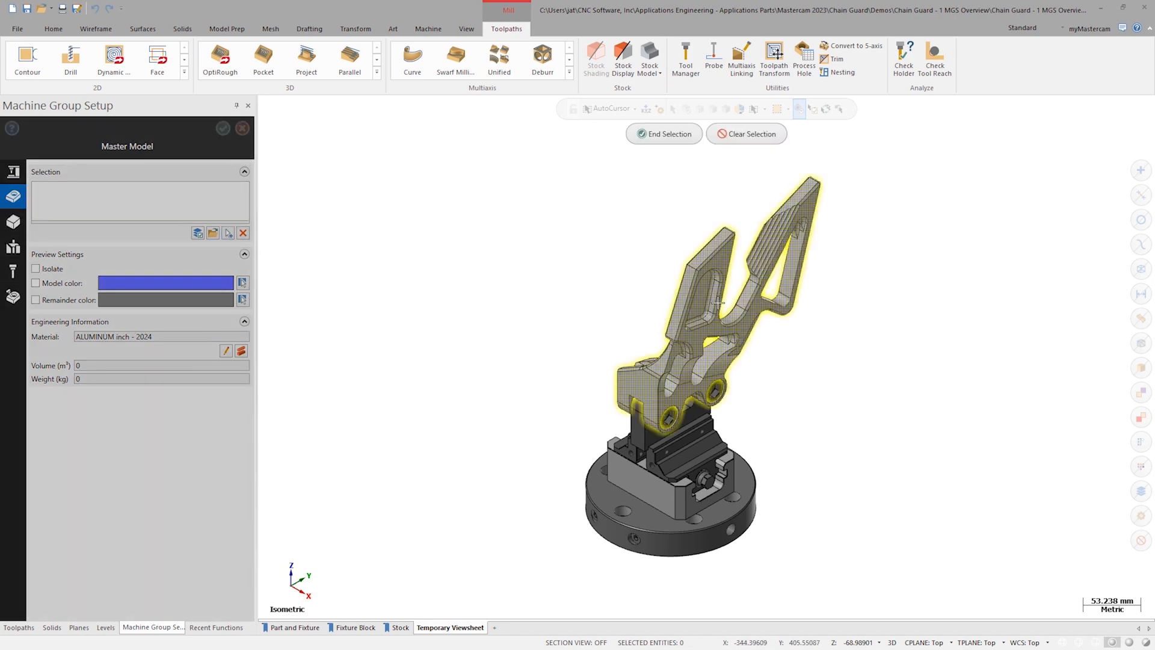
click(663, 133)
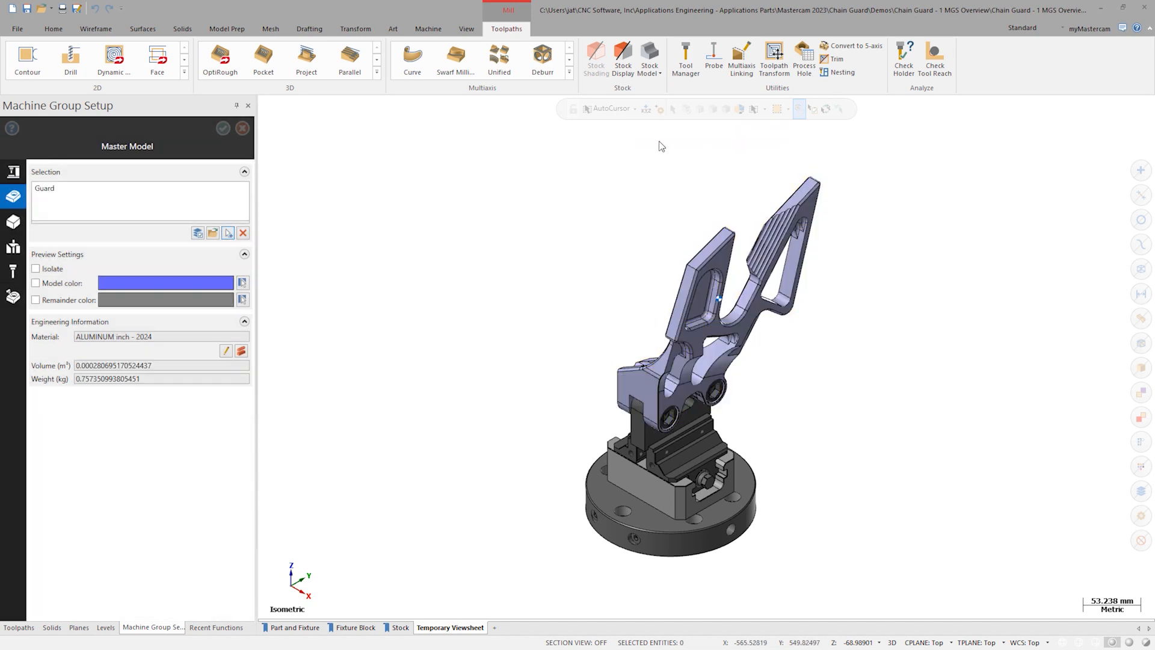
click(158, 336)
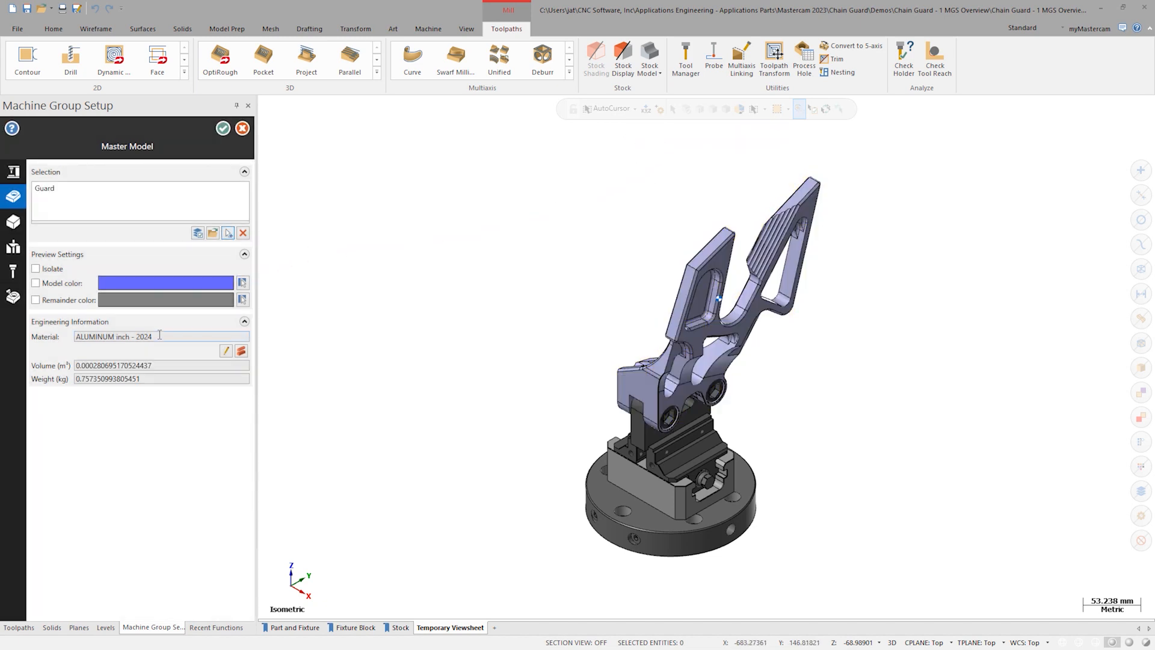